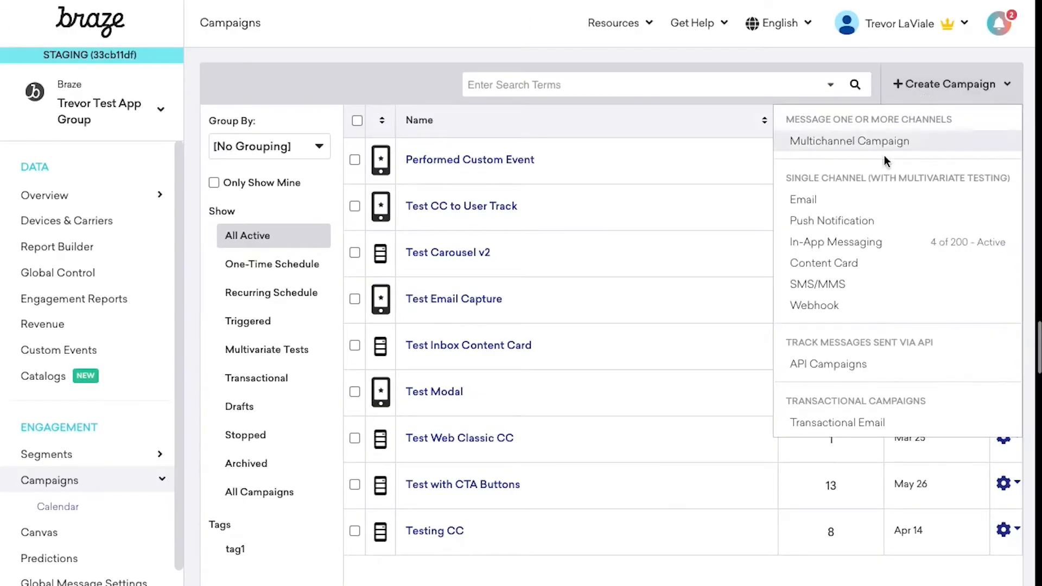
mouse_move(838, 225)
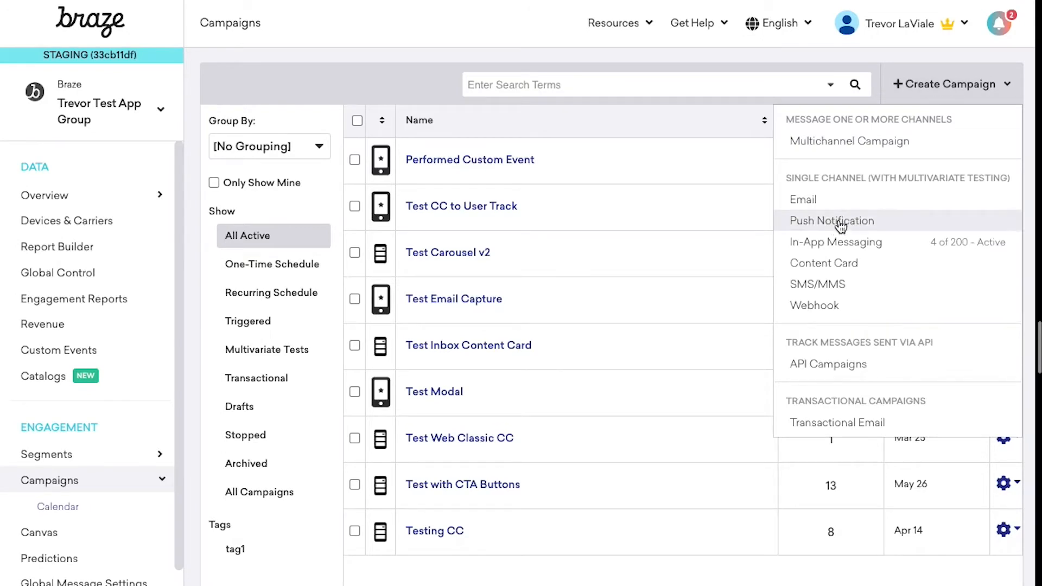
Create a new campaign of type Push Notification from the Create Campaign menu.
left_click(832, 220)
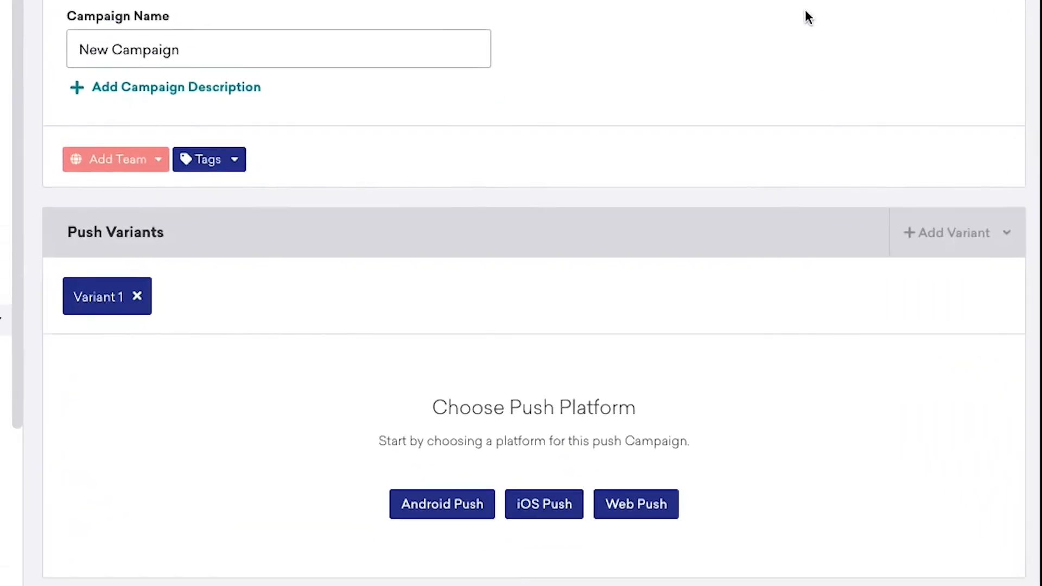
Choose Android Push and show the Notification Channel dropdown options.
left_click(442, 504)
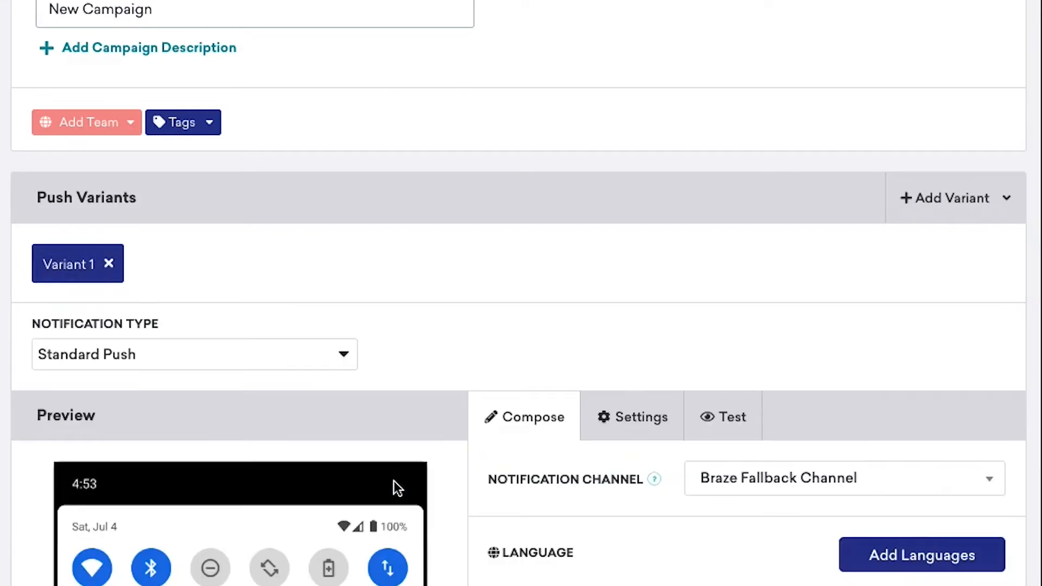
scroll("down", 3)
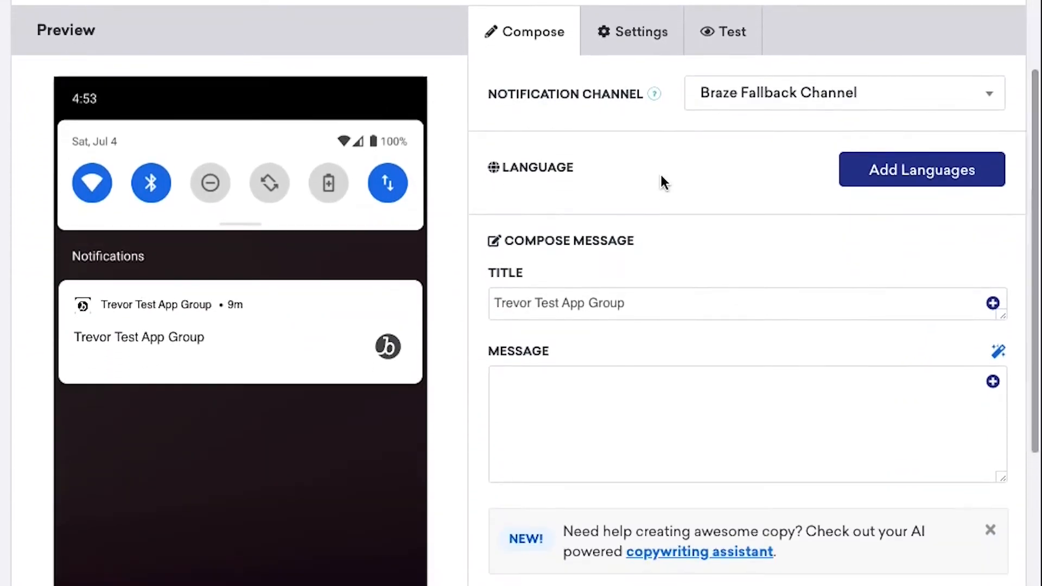
mouse_move(757, 98)
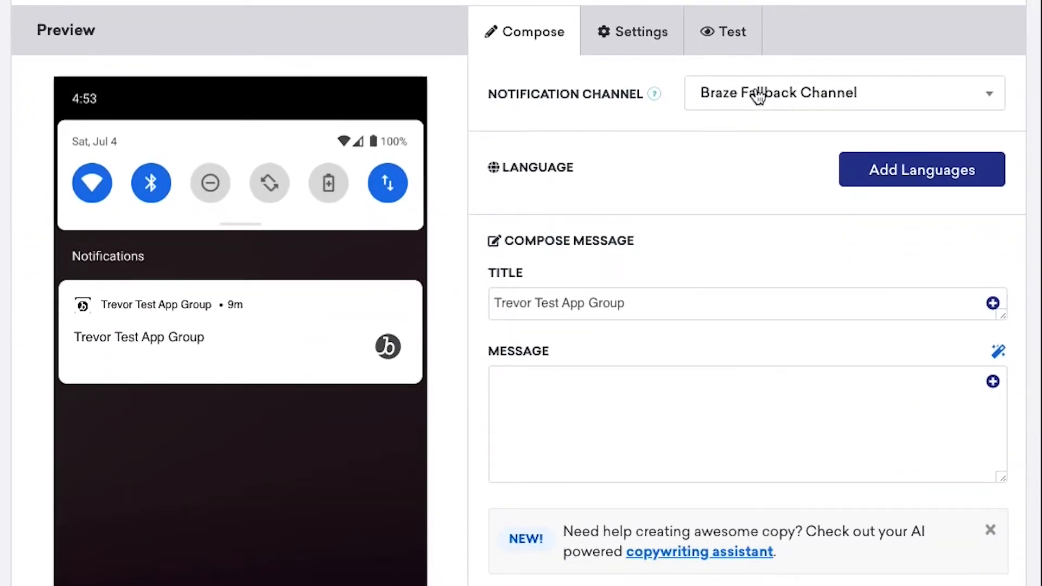
mouse_move(758, 96)
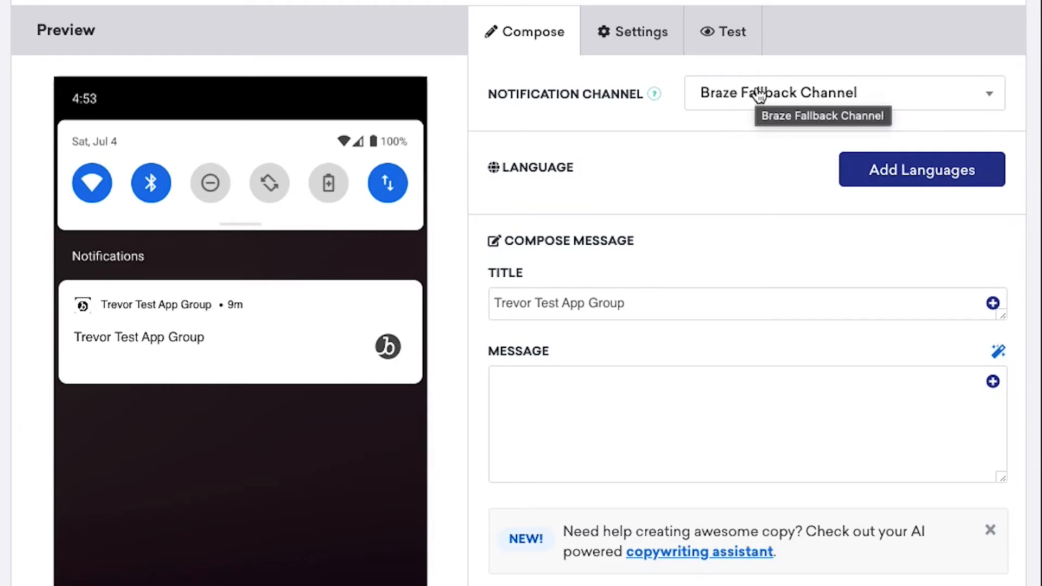
left_click(841, 92)
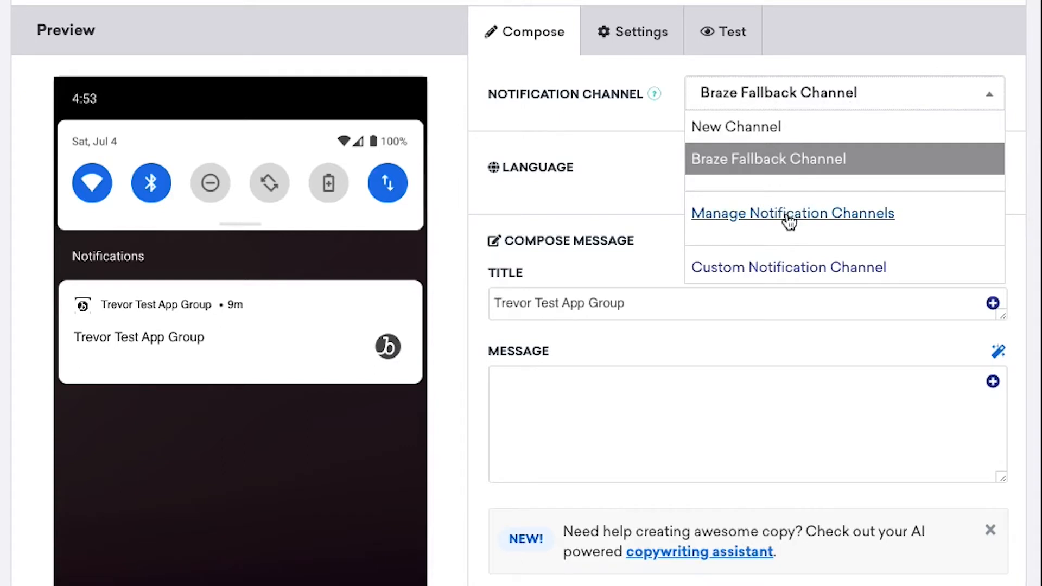
Add a notification channel 'New Channel' with ID new_channel and save the channel list.
left_click(793, 213)
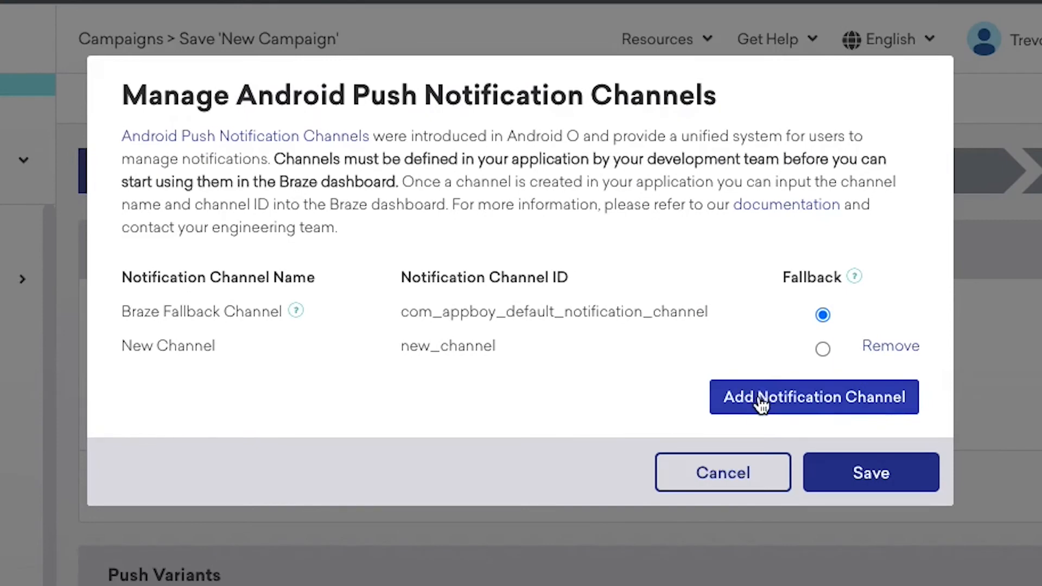
left_click(814, 397)
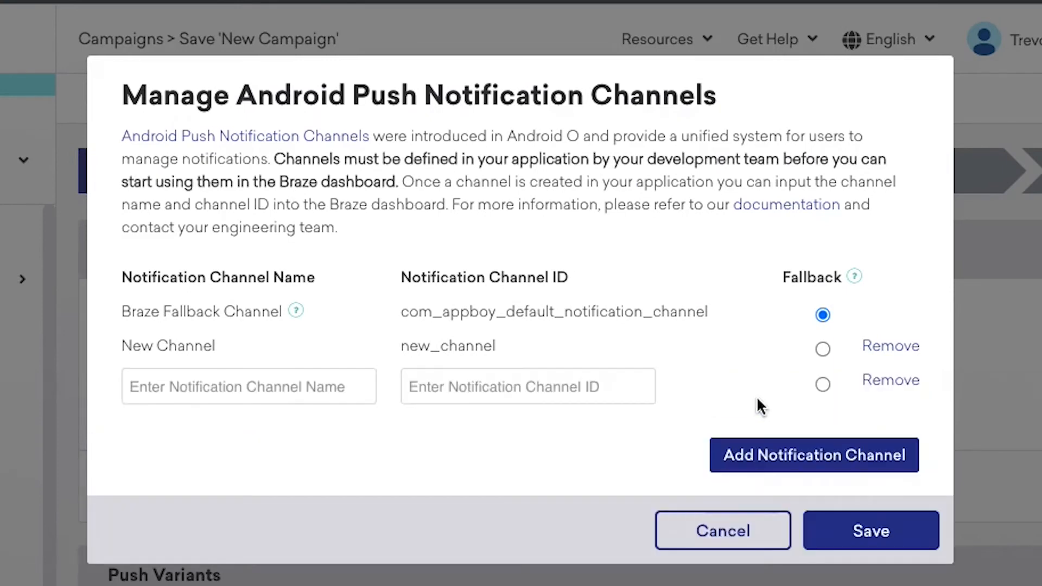
mouse_move(281, 345)
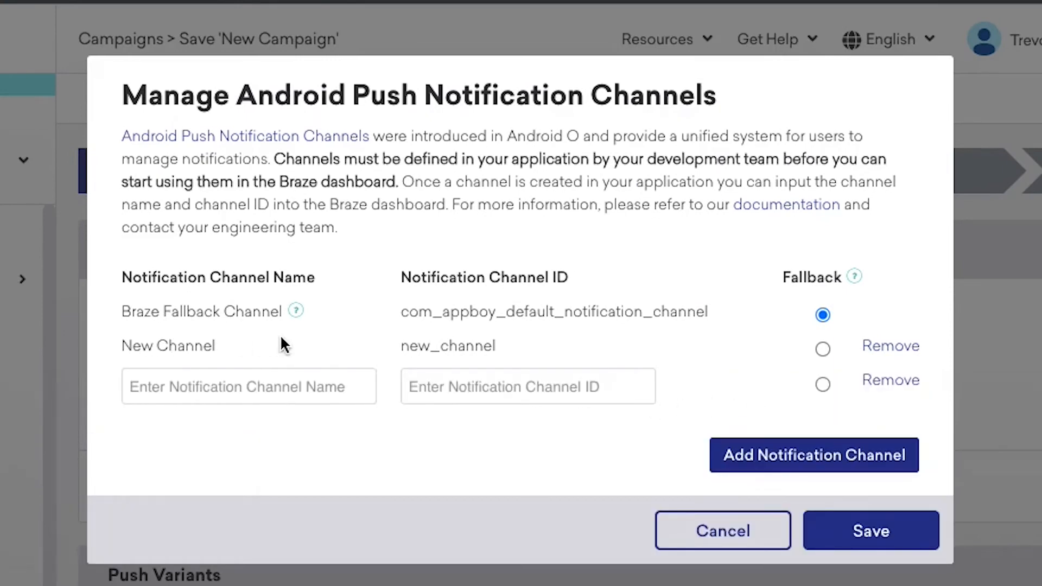
mouse_move(366, 342)
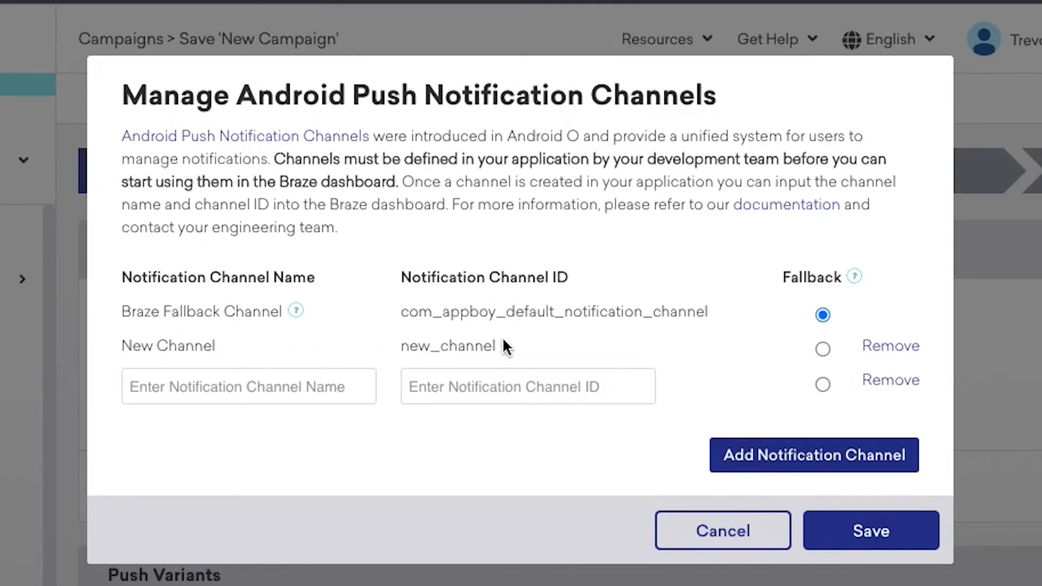
left_click(248, 386)
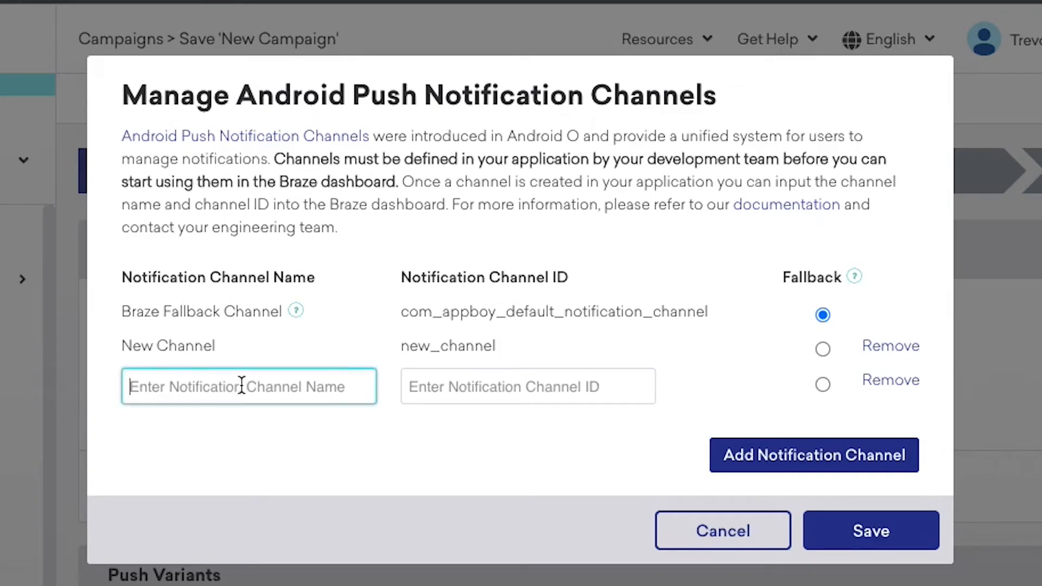
type("new")
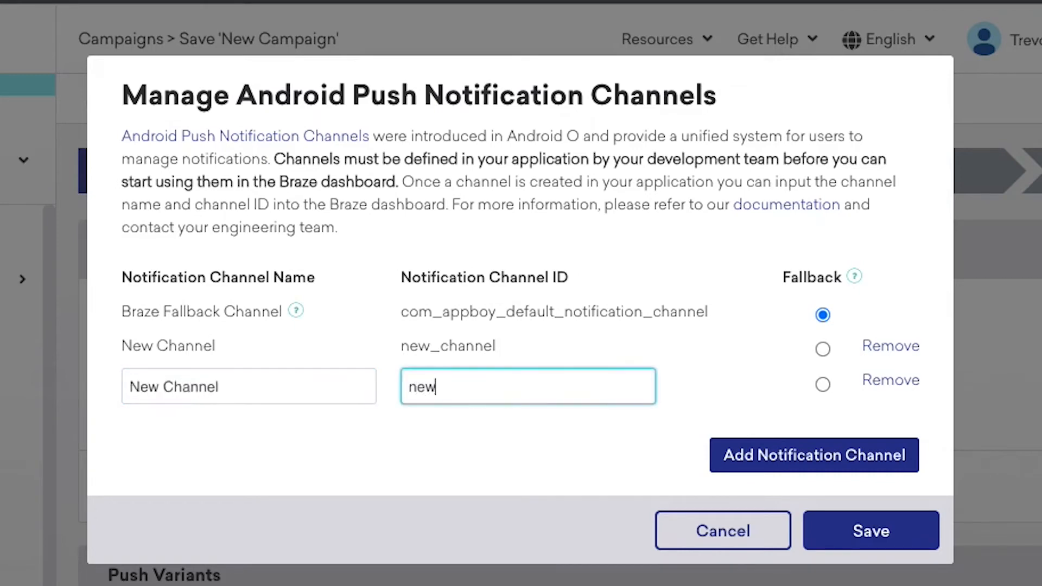
type("_chanel")
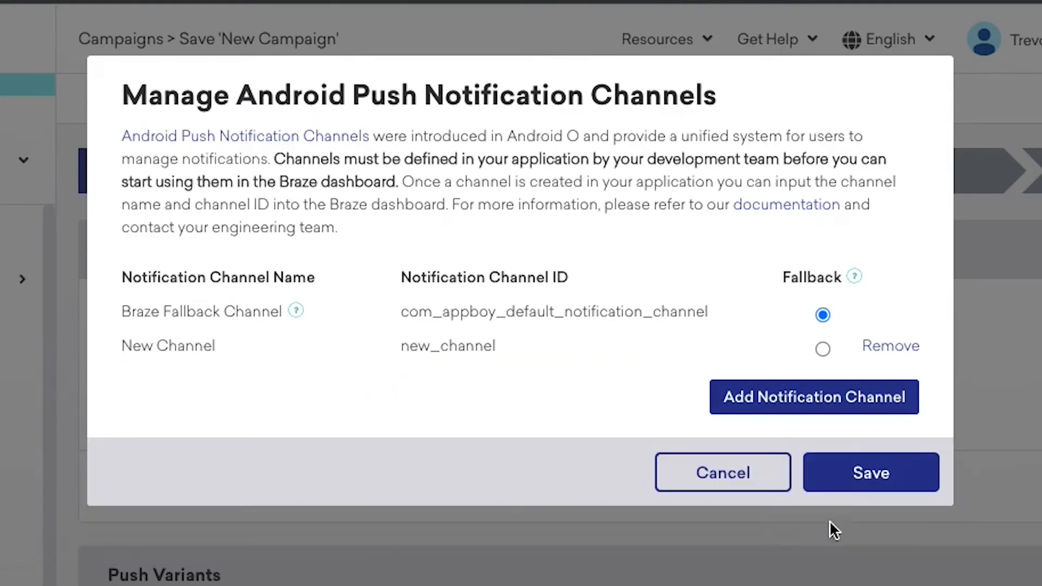
left_click(871, 472)
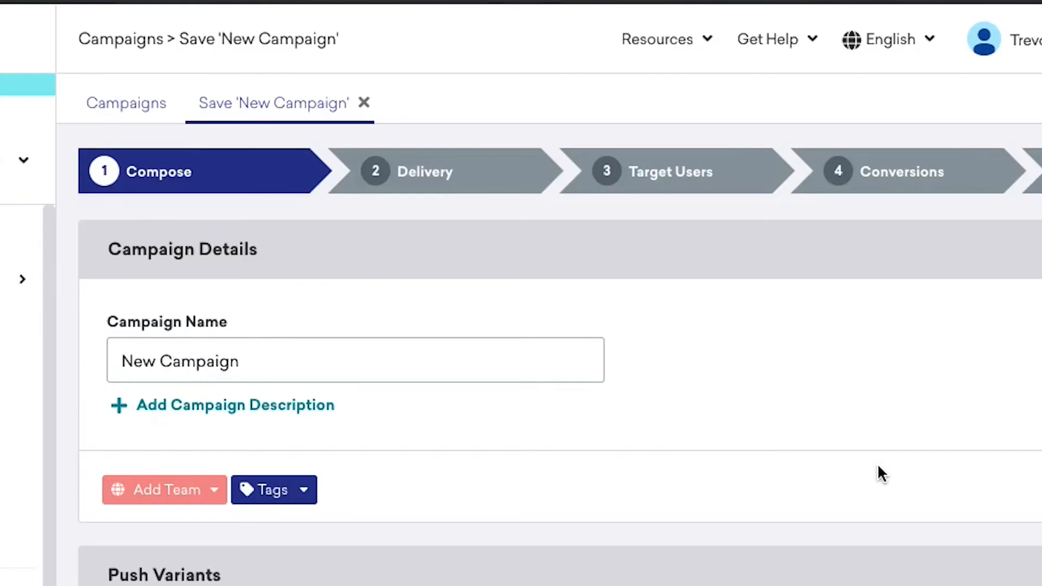
Select New Channel as the notification channel and enter the message 'This is a test.'.
scroll("down", 3)
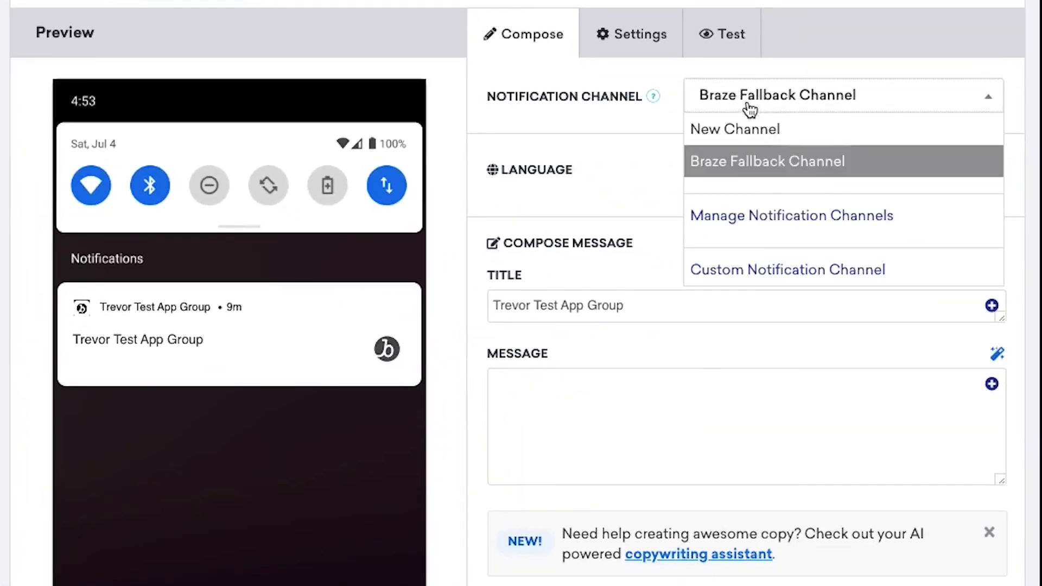
left_click(734, 129)
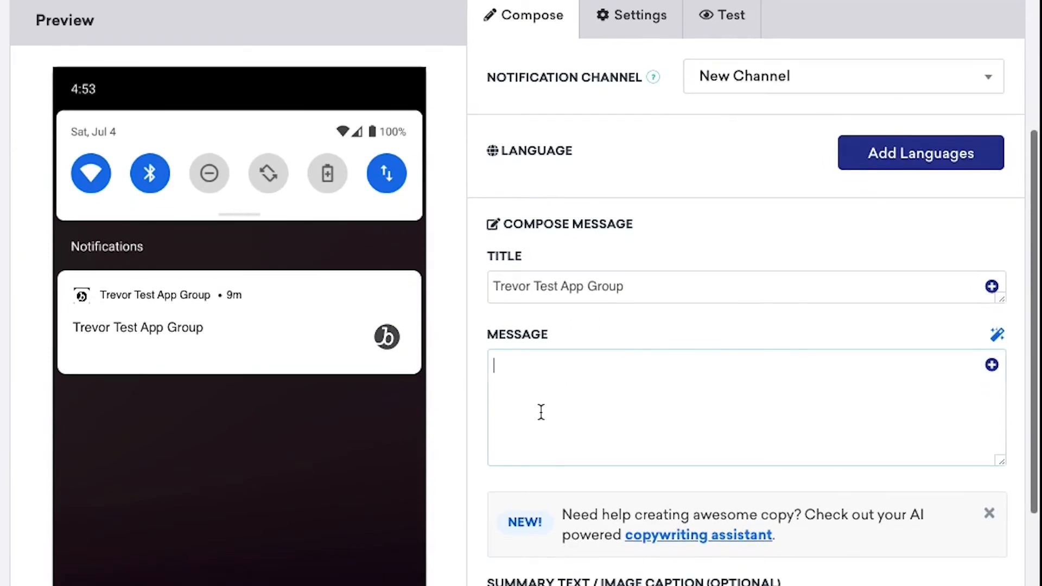
type("This is a test.")
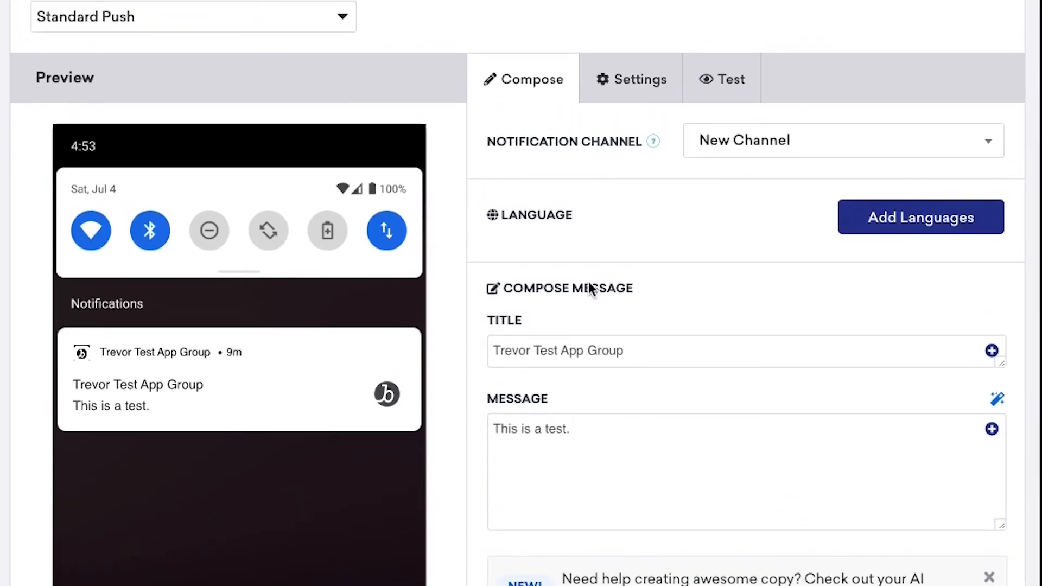
In the Test tab, add user 'trevortest123' as an individual test recipient.
left_click(730, 79)
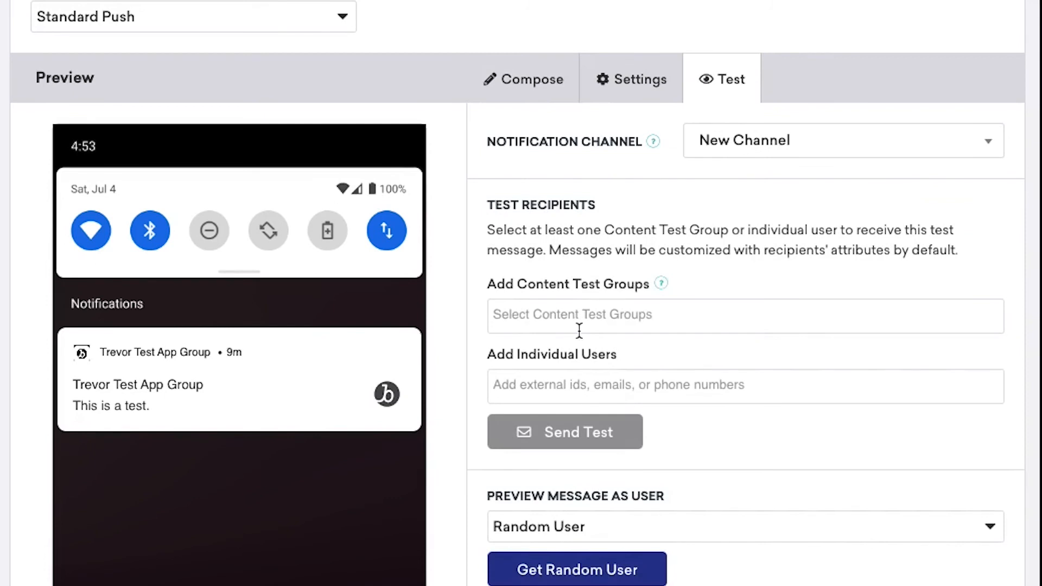
type("t")
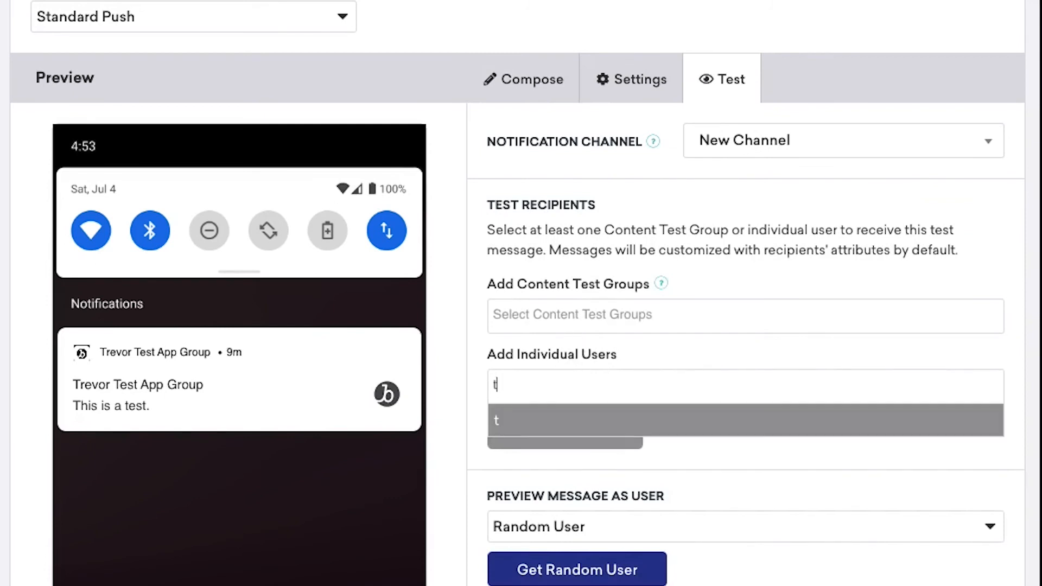
type("revortest123")
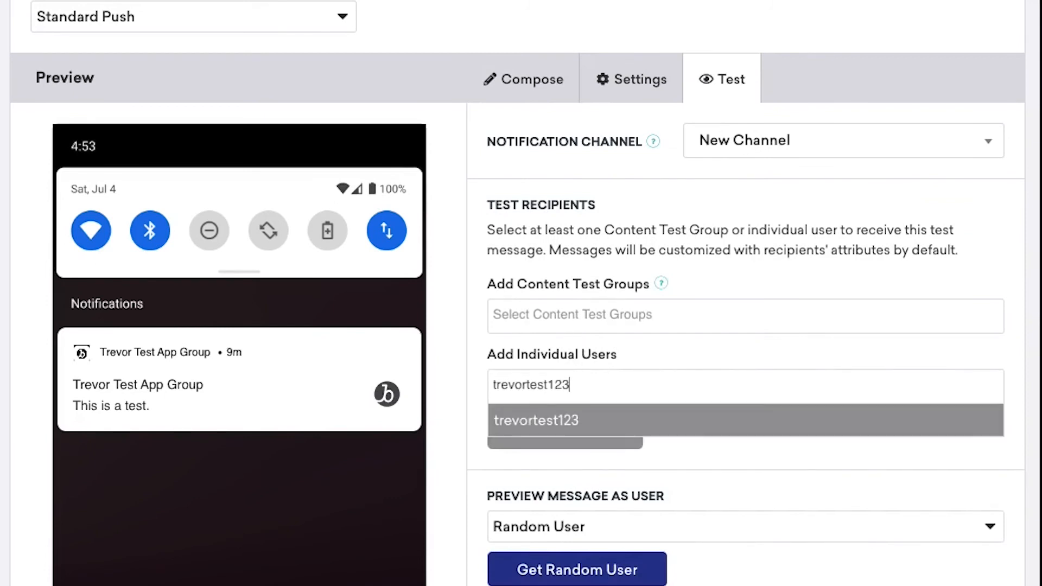
left_click(536, 420)
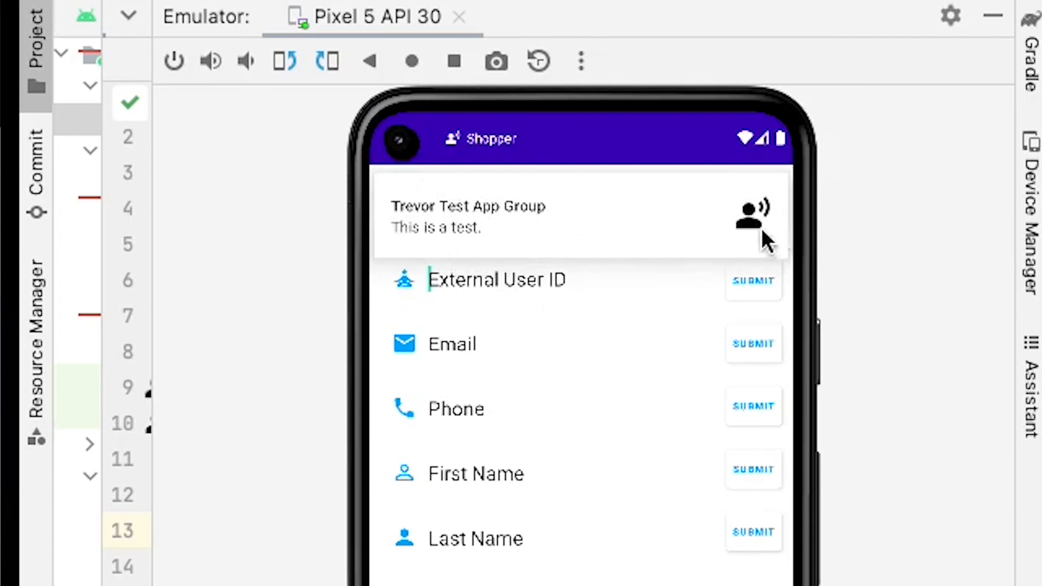
mouse_move(526, 262)
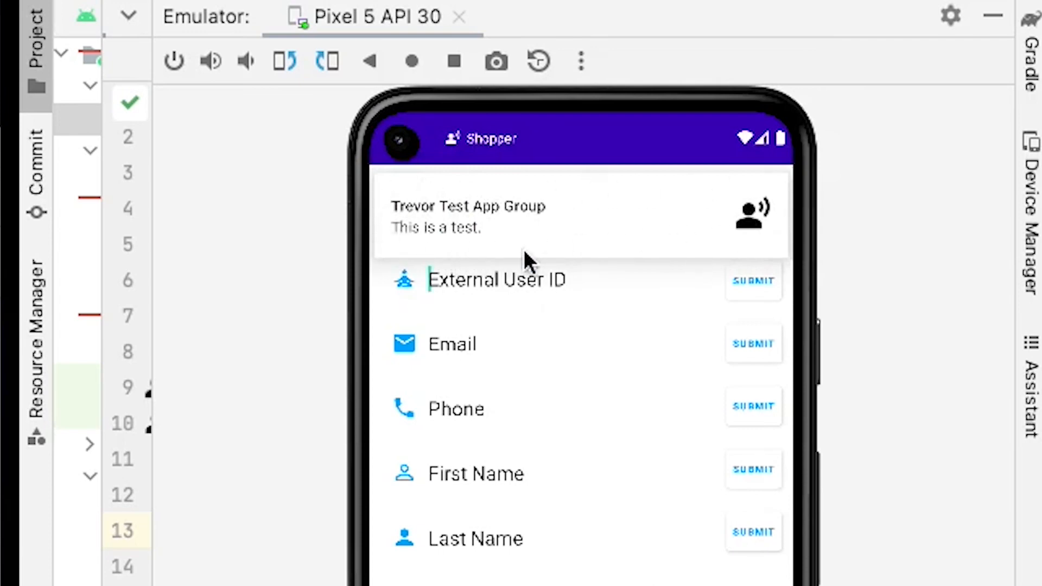